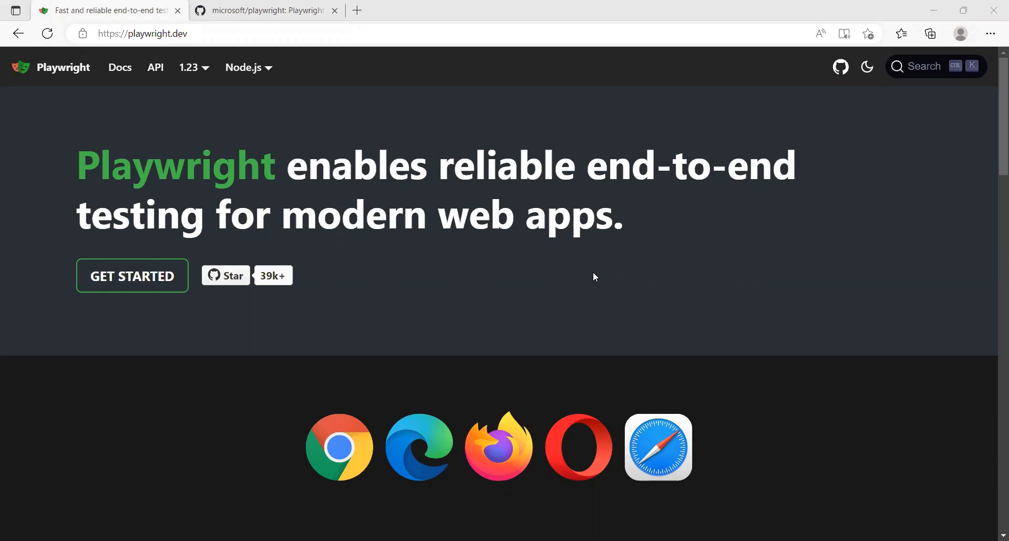
Scroll the homepage down to the browser logos and 'Any browser • Any platform • One API' section.
scroll("down", 3)
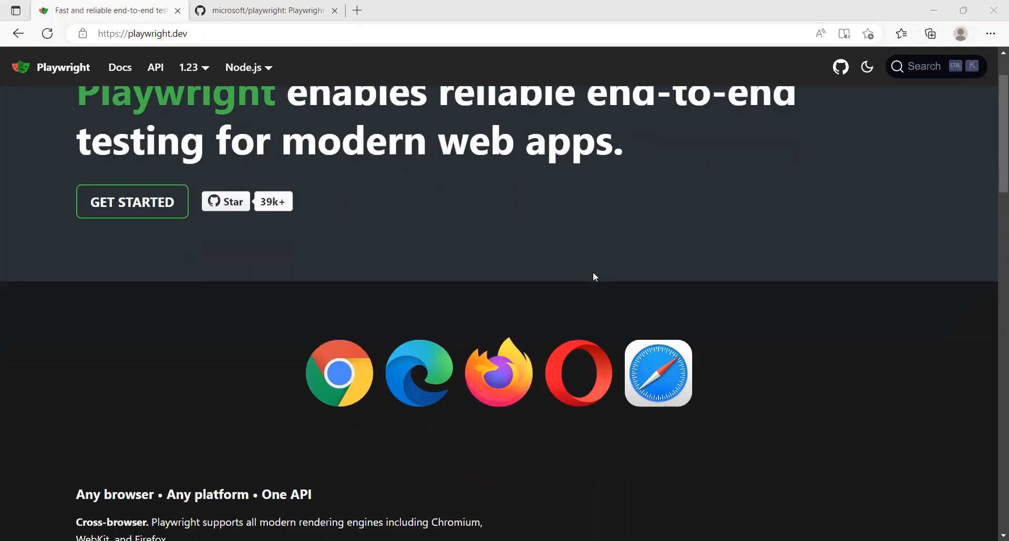
scroll("down", 3)
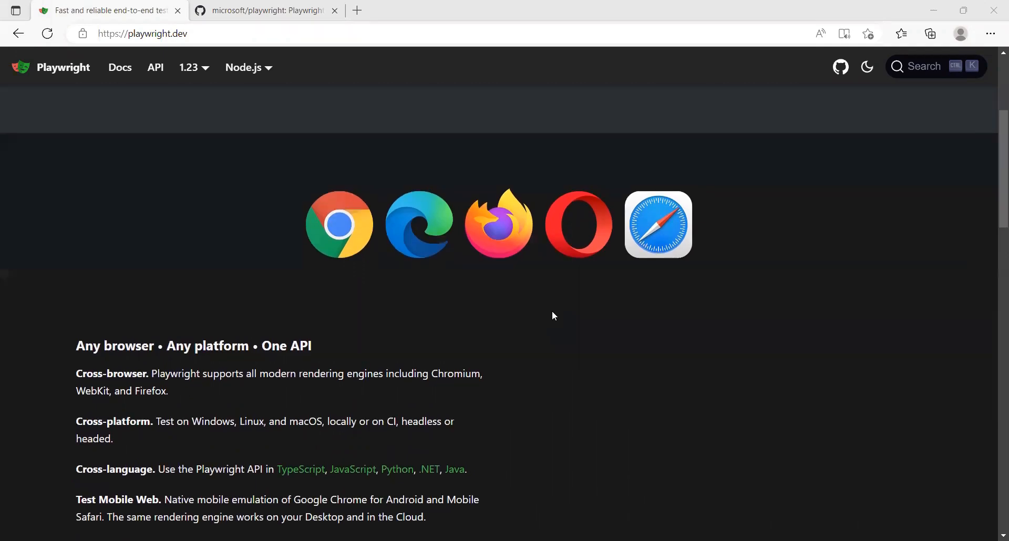
scroll("down", 3)
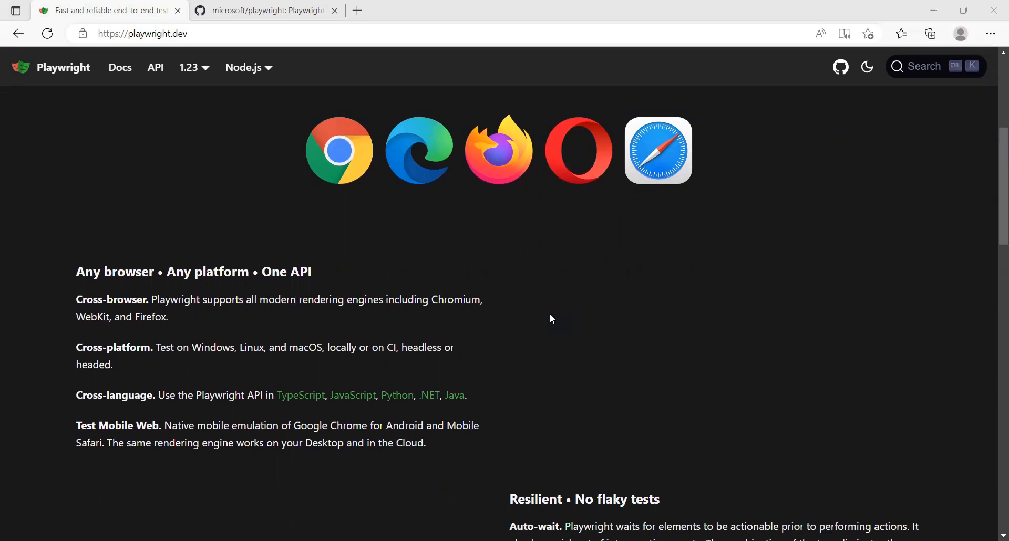
mouse_move(280, 415)
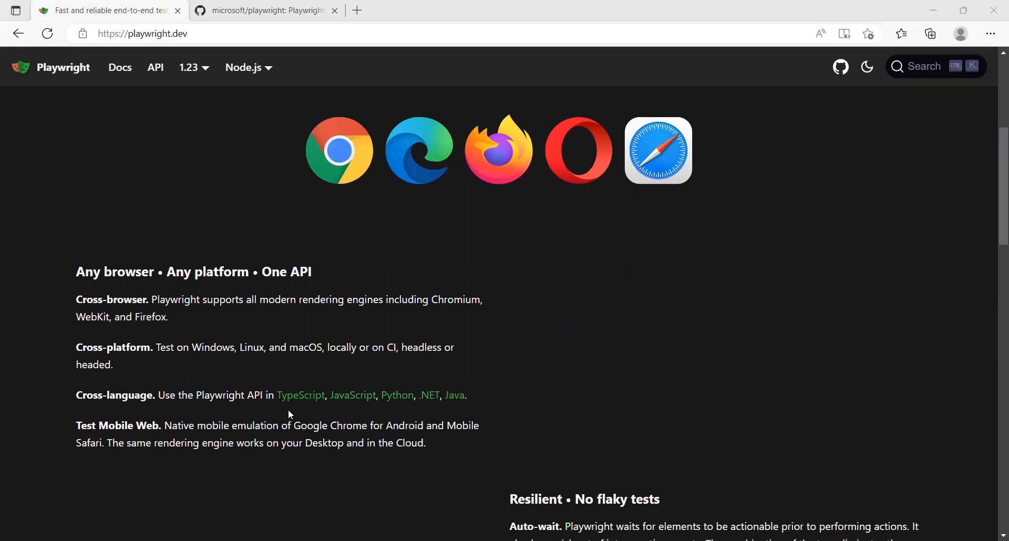
mouse_move(390, 420)
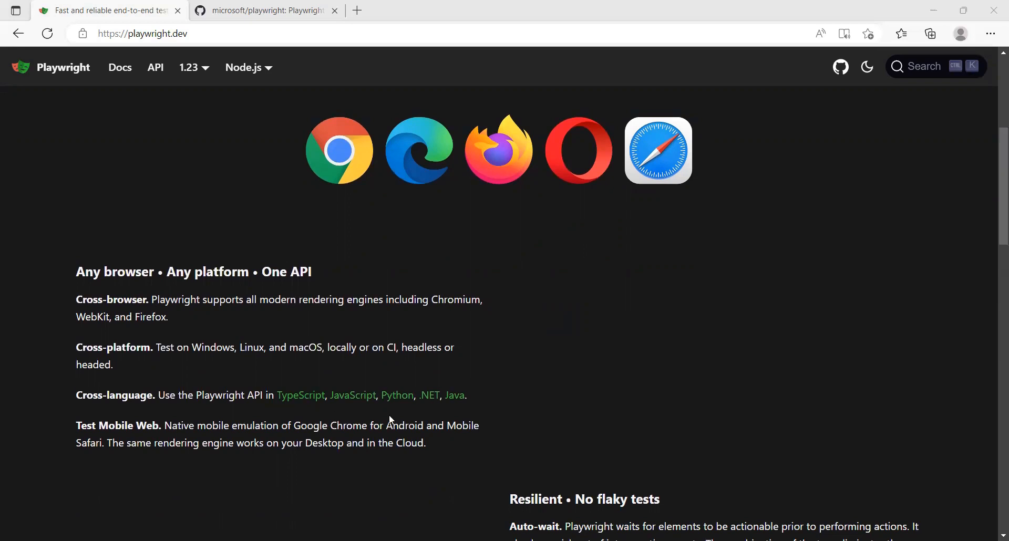
mouse_move(461, 410)
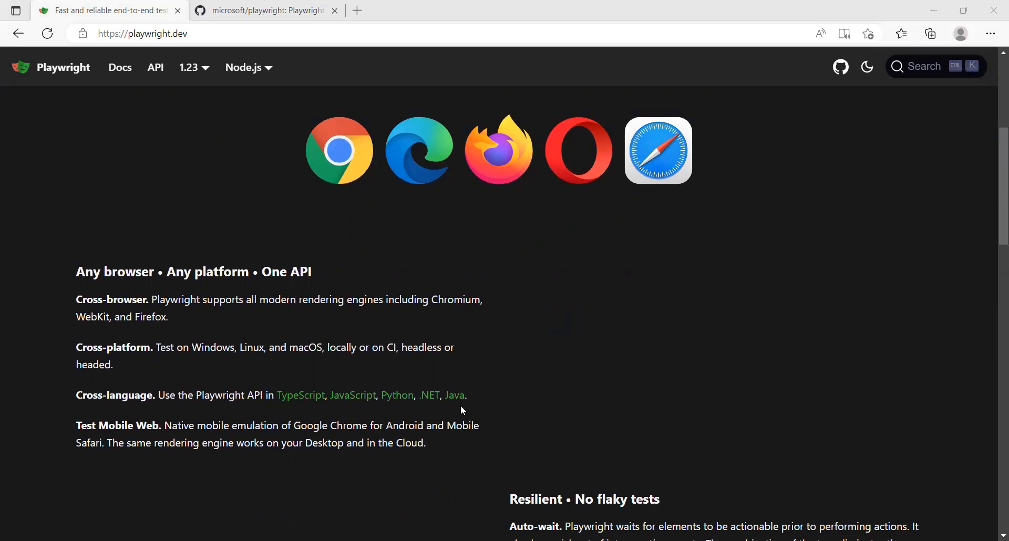
mouse_move(309, 418)
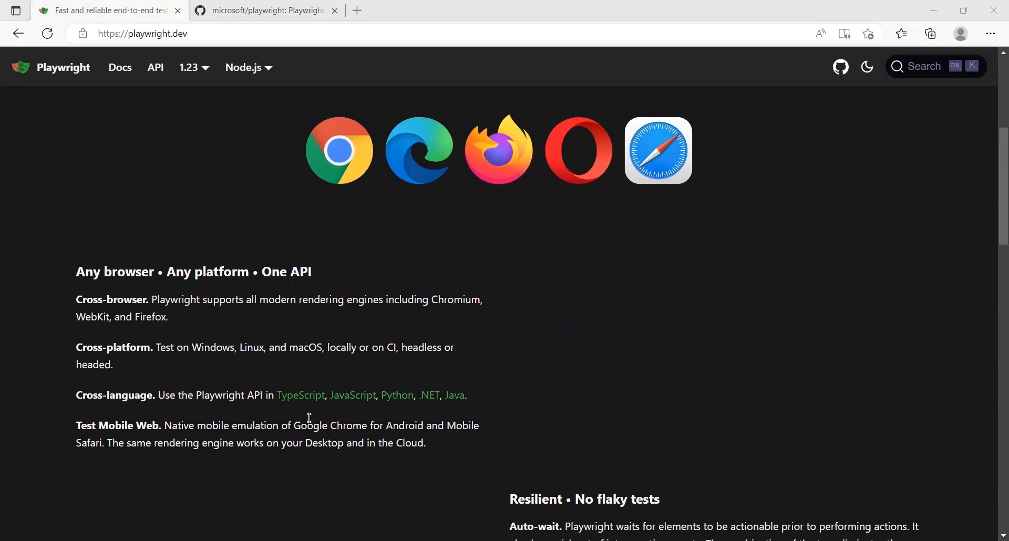
mouse_move(306, 414)
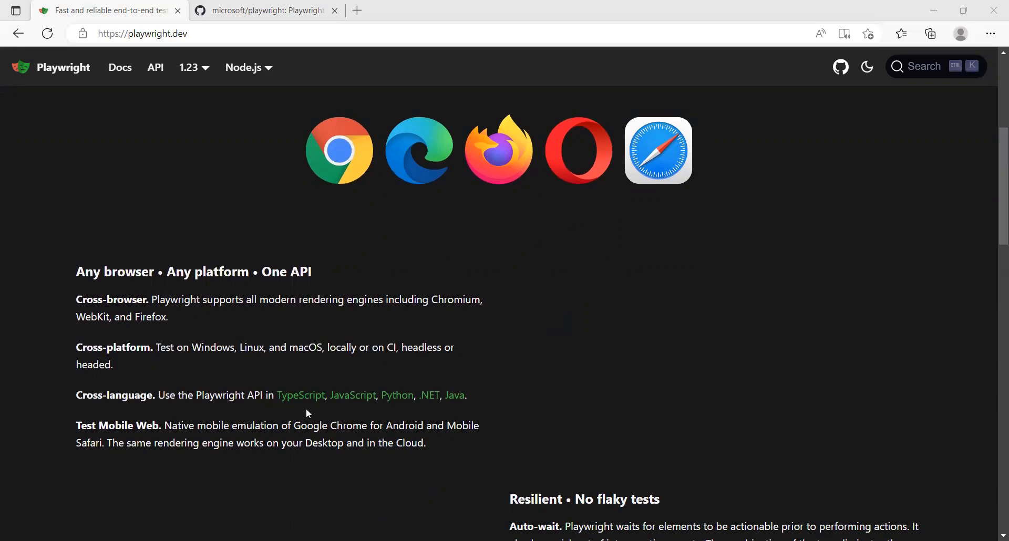
mouse_move(352, 410)
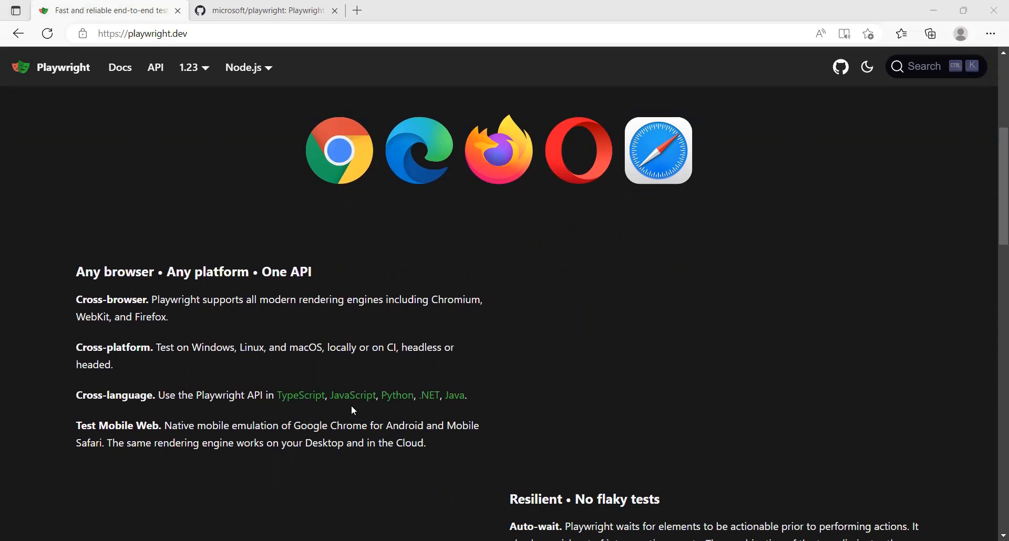
mouse_move(172, 469)
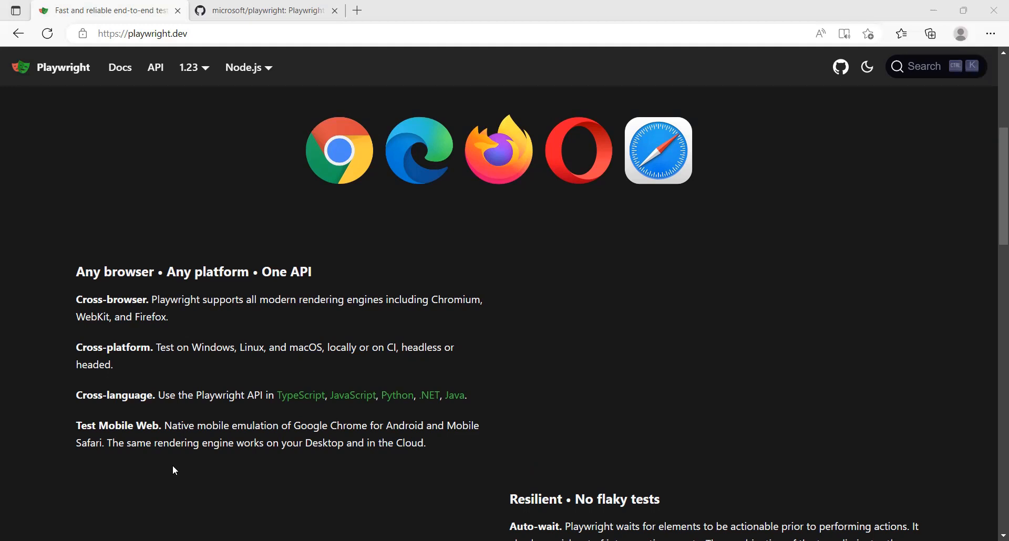
mouse_move(180, 479)
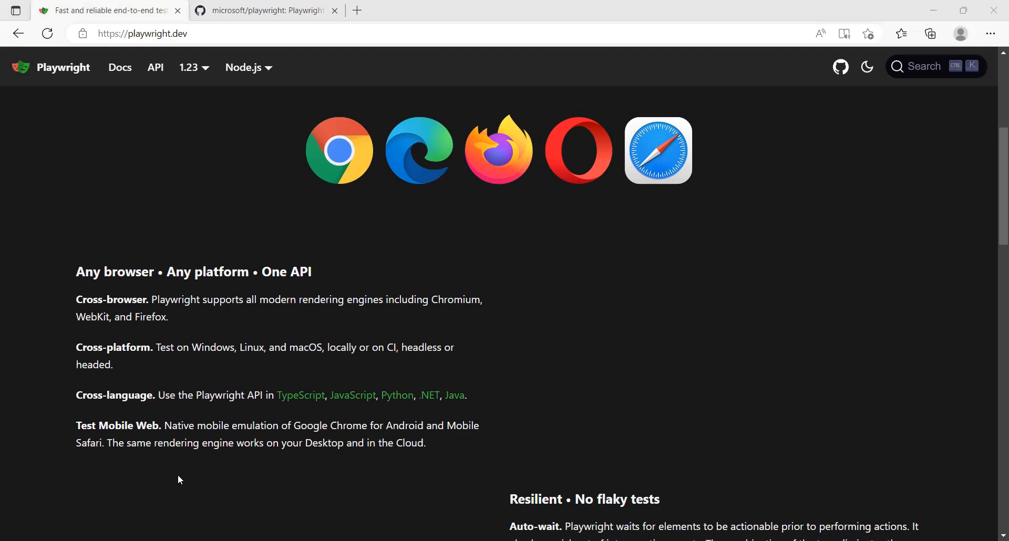
mouse_move(262, 472)
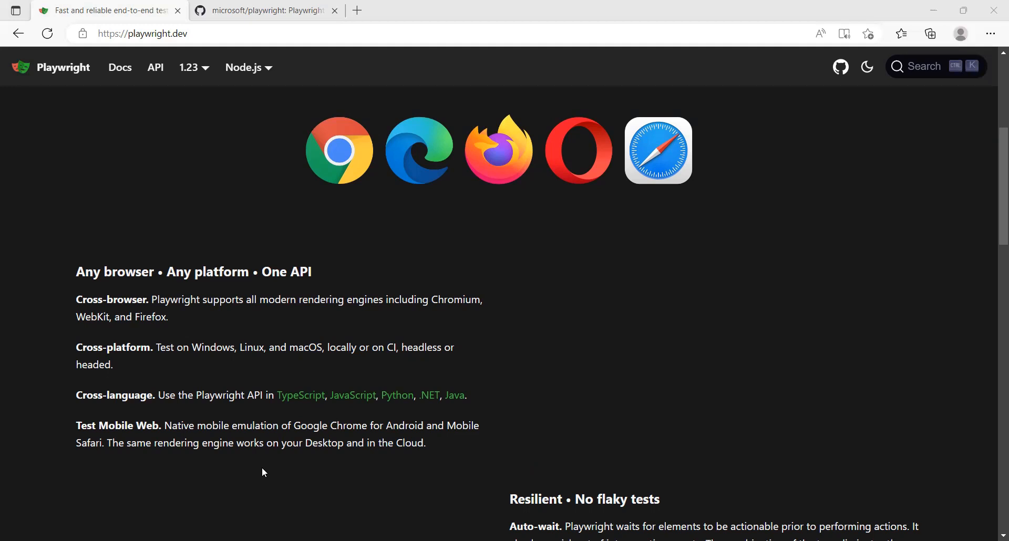
mouse_move(250, 471)
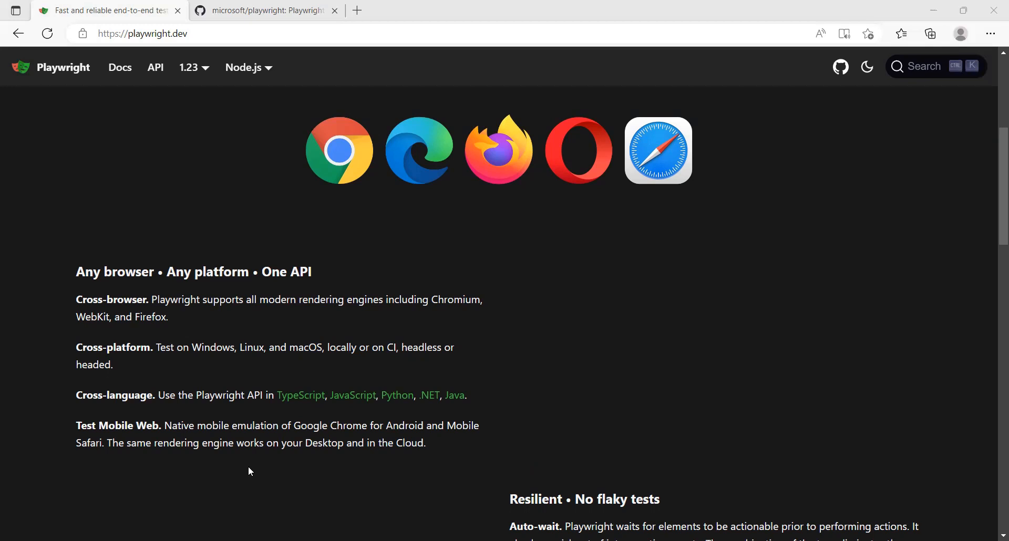
mouse_move(251, 473)
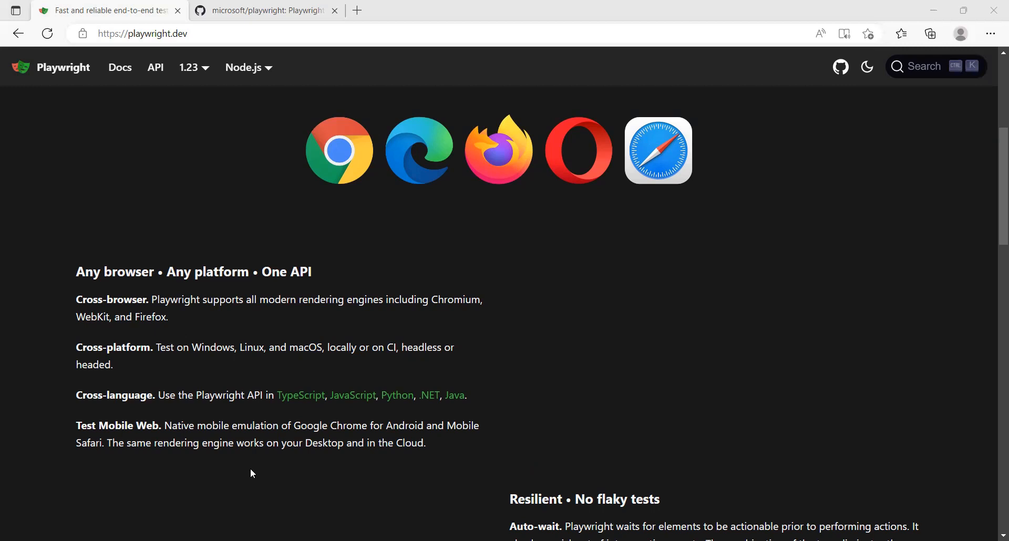
scroll("down", 3)
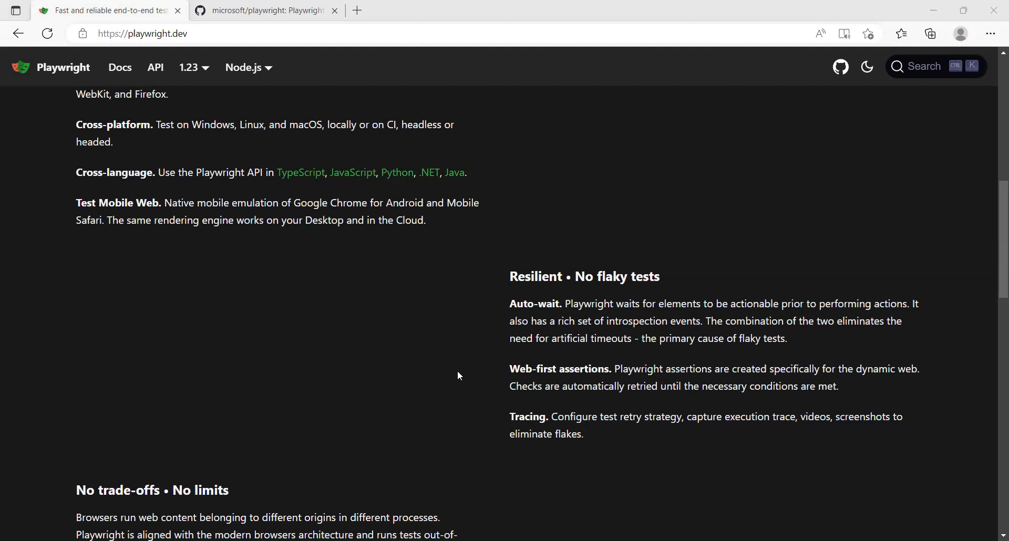
mouse_move(459, 407)
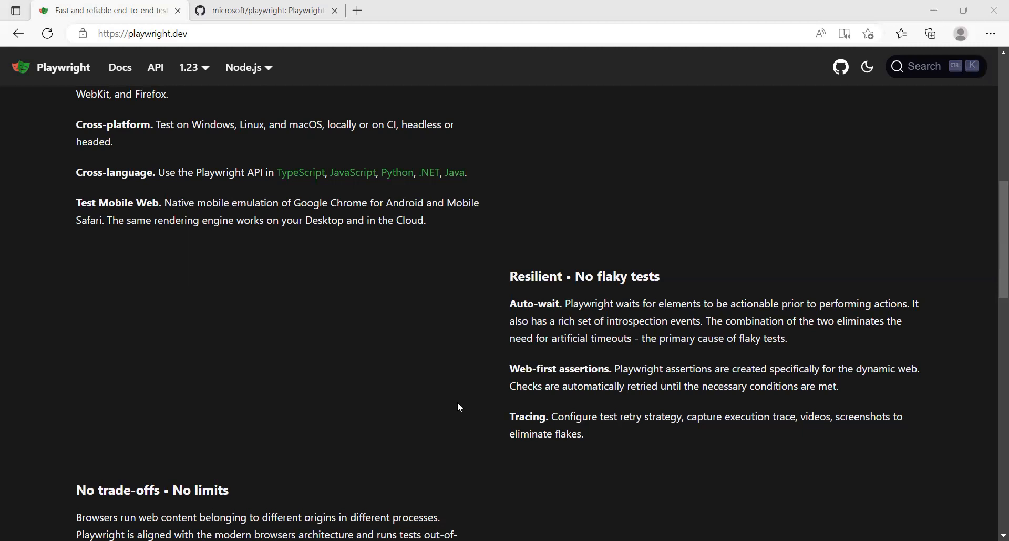
Scroll back up so 'Any browser • Any platform • One API' appears above the Resilient section.
scroll("up", 3)
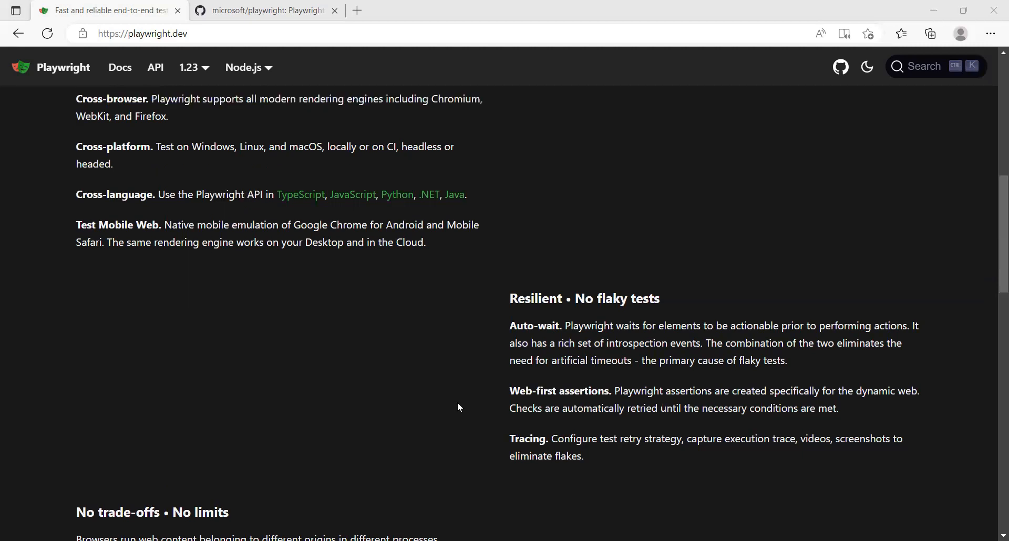
scroll("up", 3)
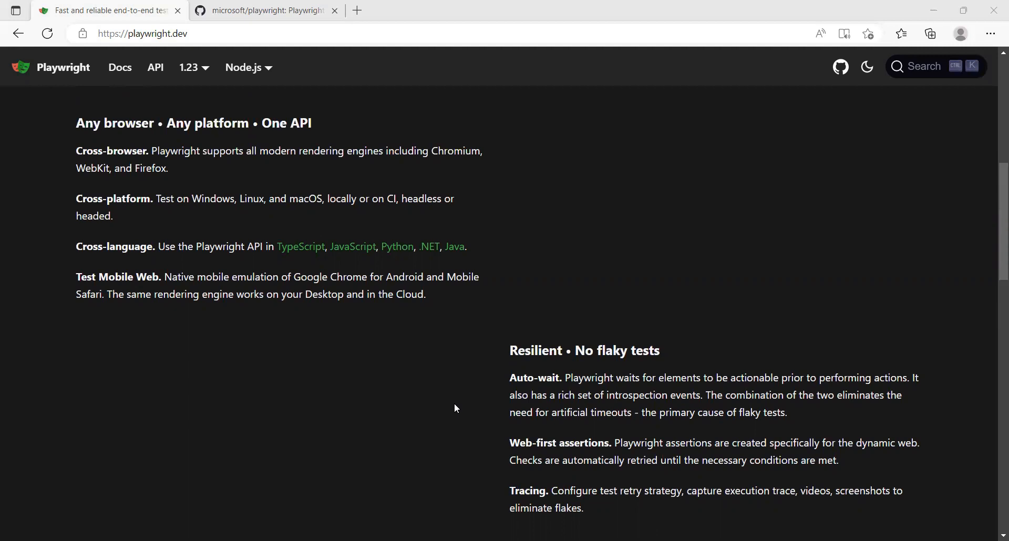
mouse_move(132, 319)
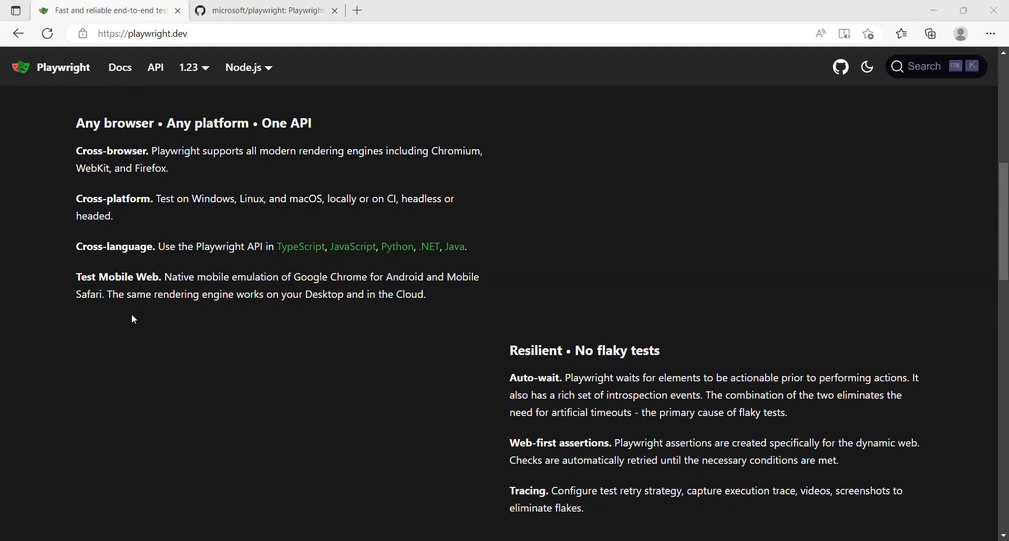
mouse_move(100, 346)
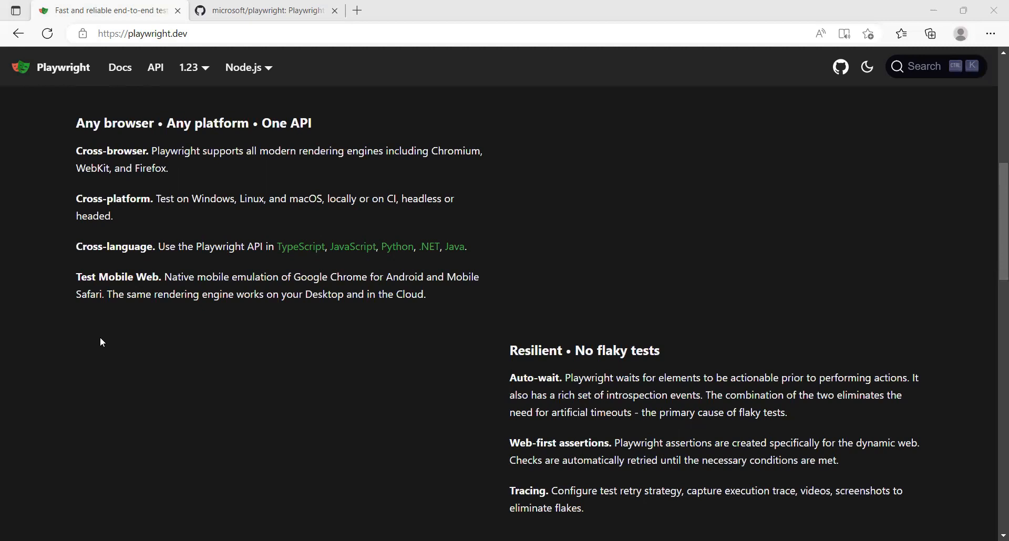
mouse_move(189, 47)
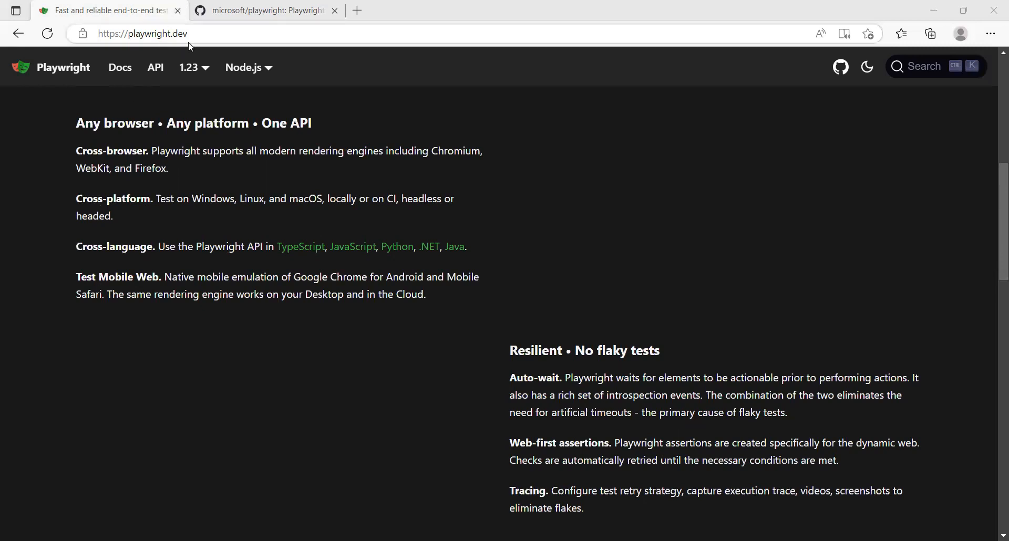
mouse_move(119, 67)
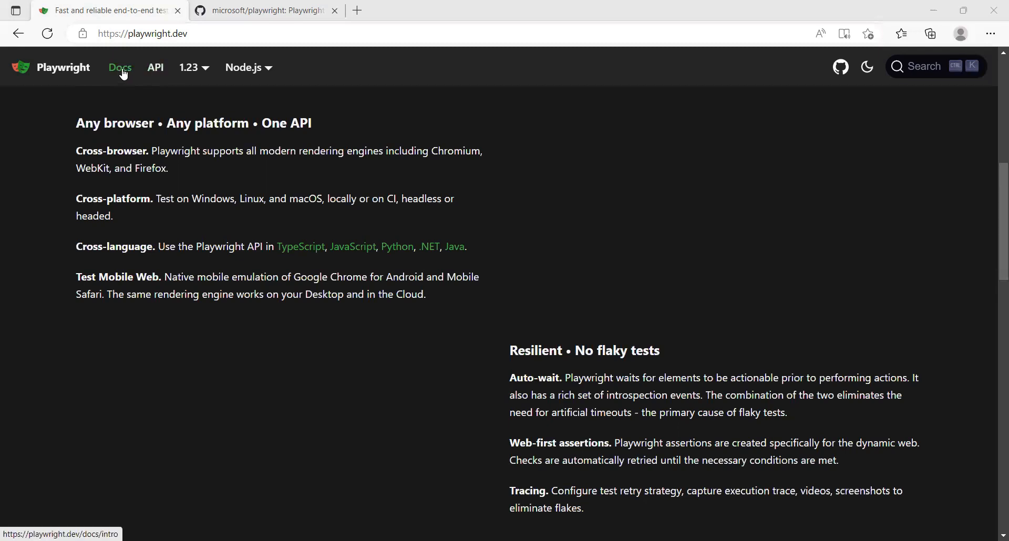
Open the Getting started documentation page from the top navigation.
left_click(120, 66)
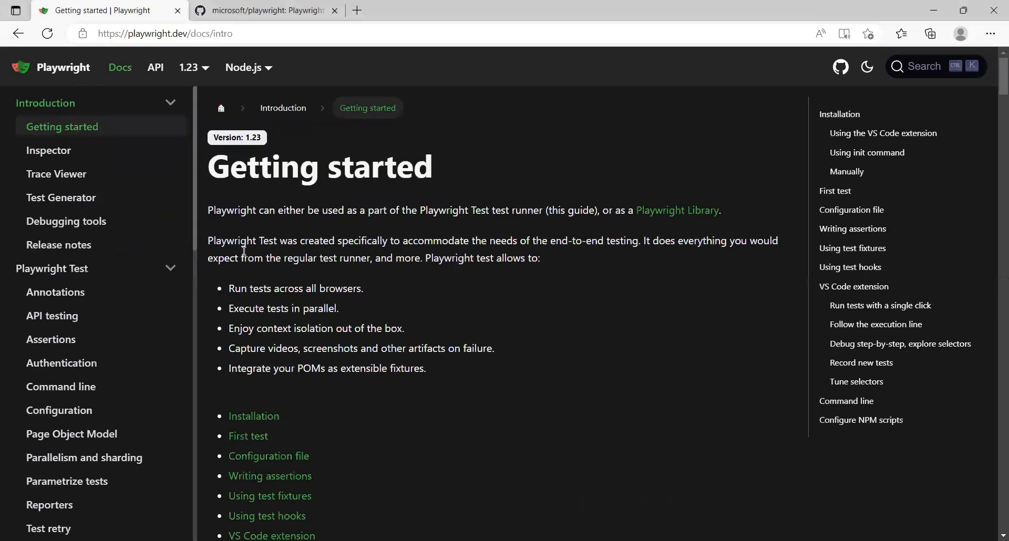
mouse_move(608, 201)
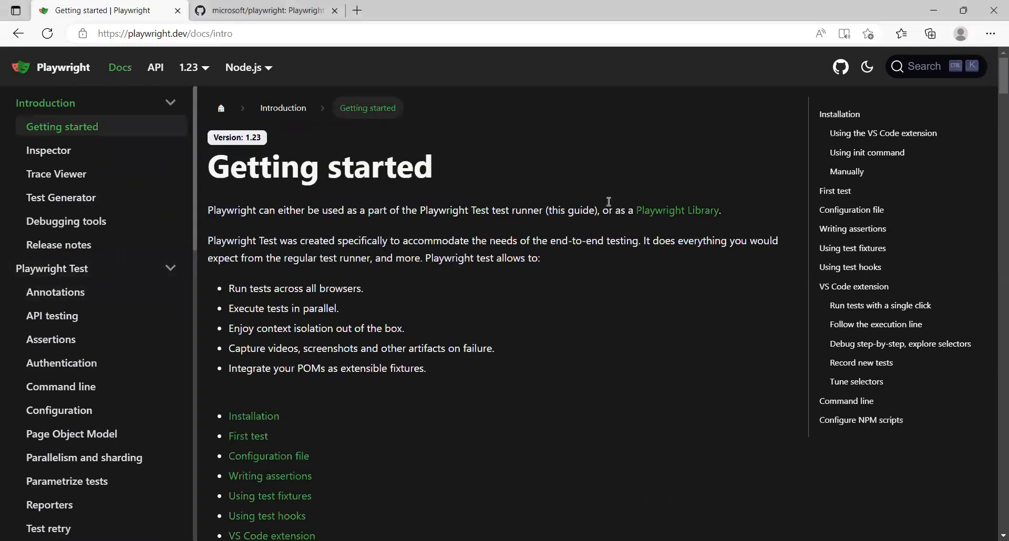
mouse_move(511, 285)
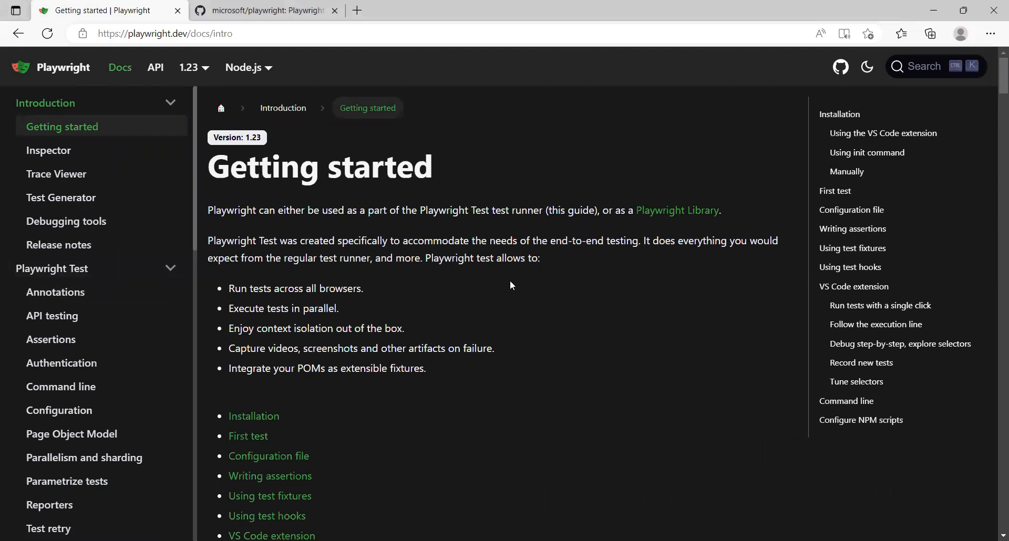
mouse_move(486, 287)
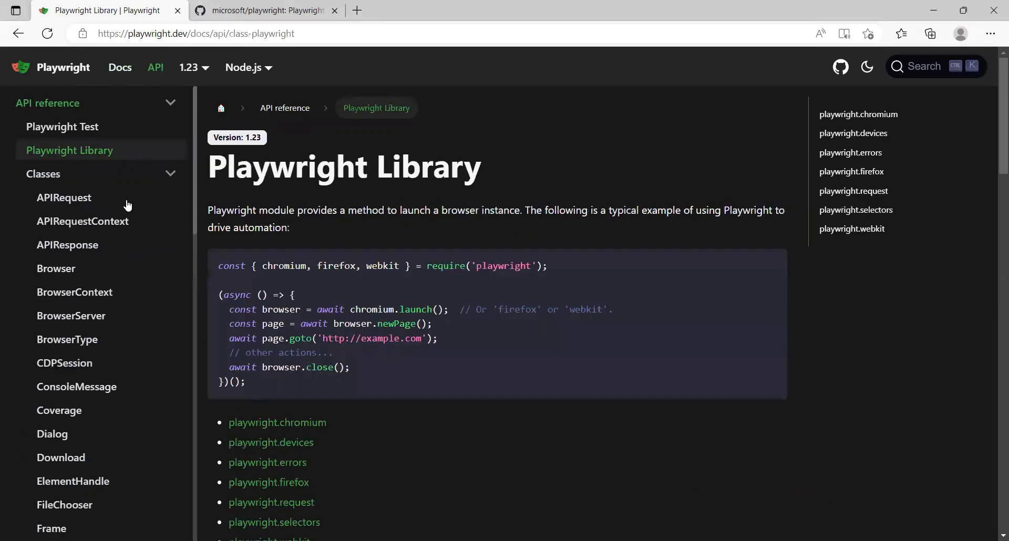
scroll("down", 3)
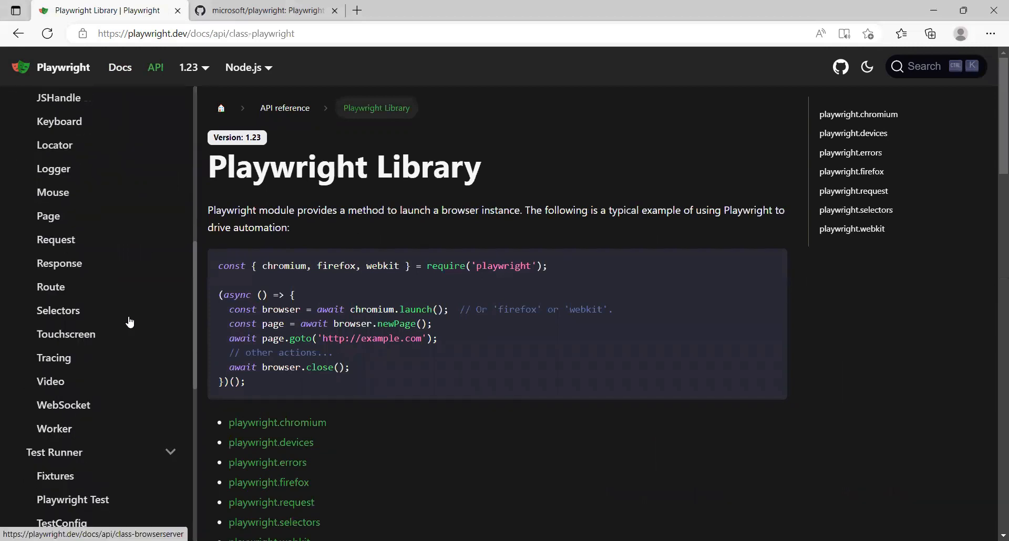
scroll("up", 3)
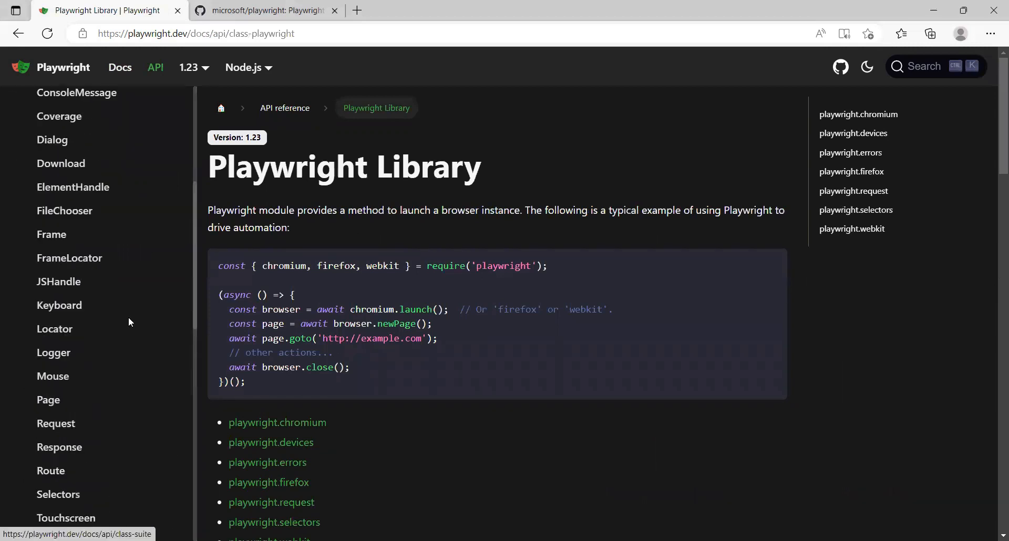
scroll("up", 3)
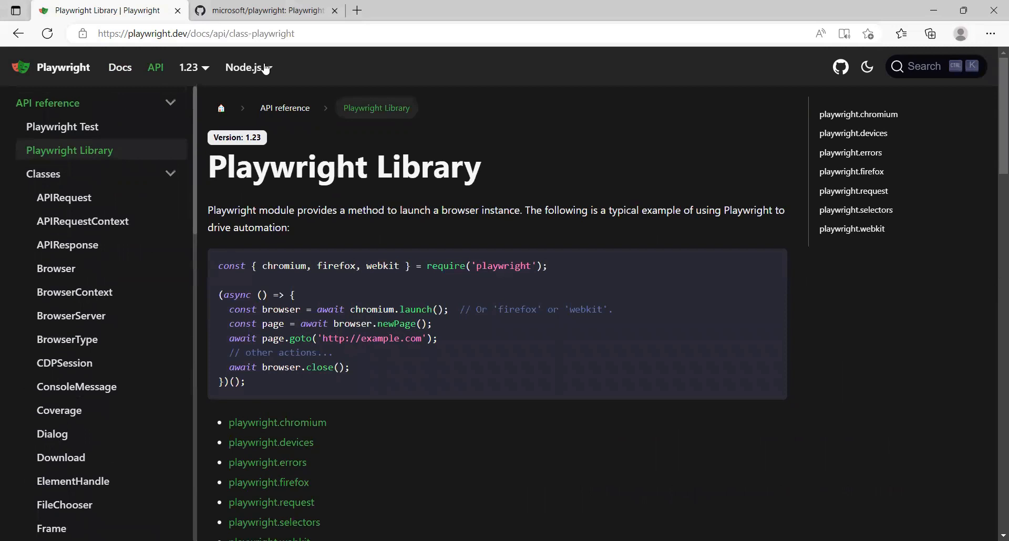
Expand the Node.js language dropdown to reveal Python, Java and .NET options.
left_click(243, 67)
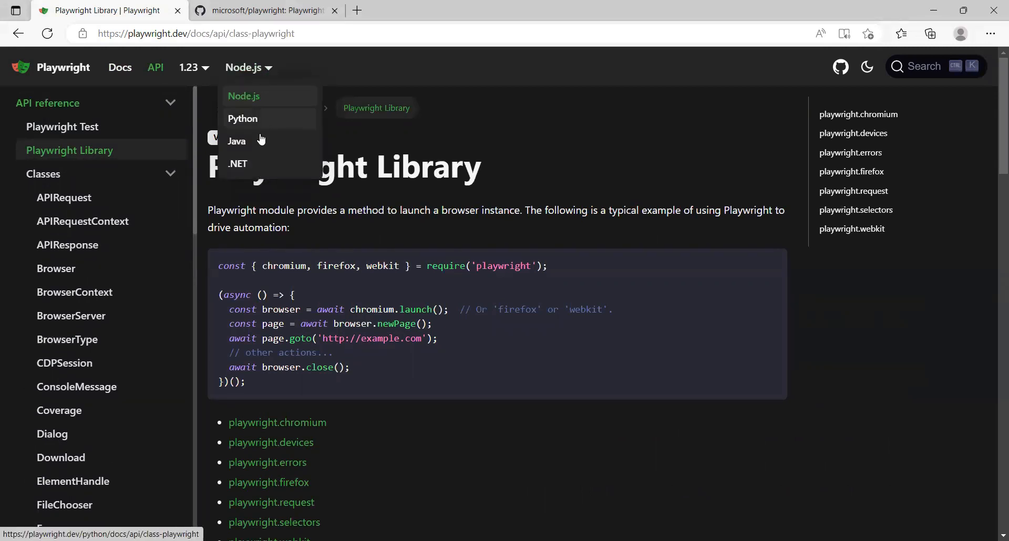
mouse_move(255, 170)
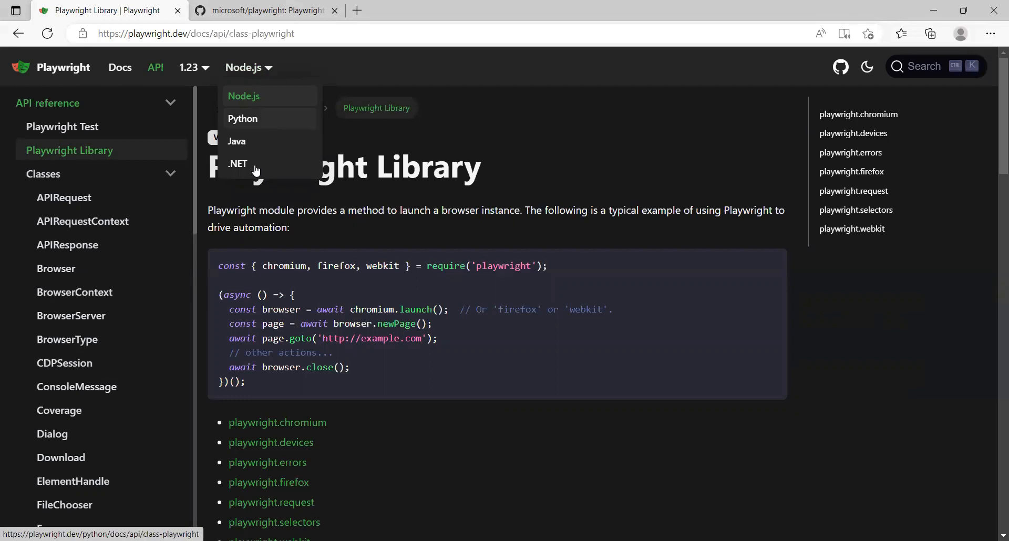
mouse_move(260, 127)
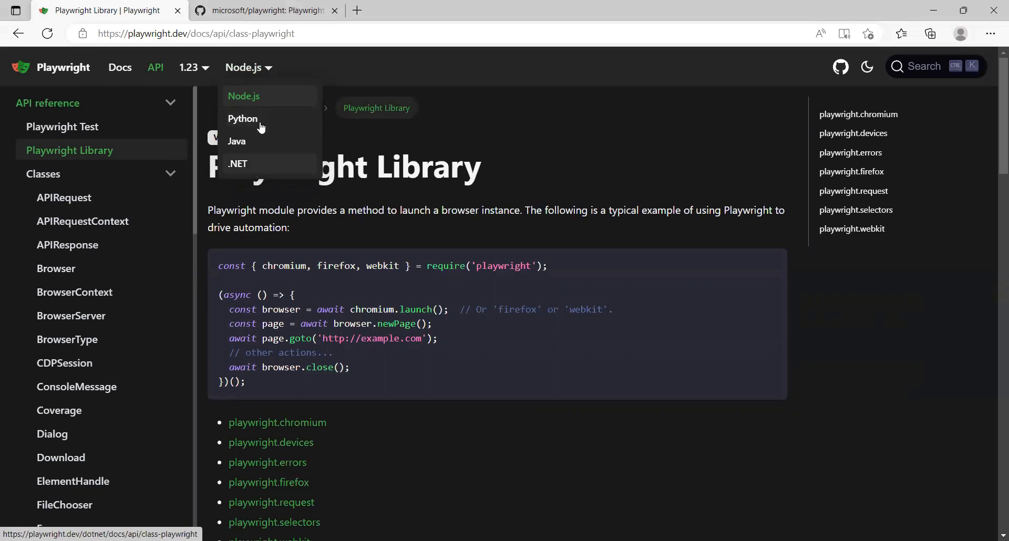
mouse_move(258, 141)
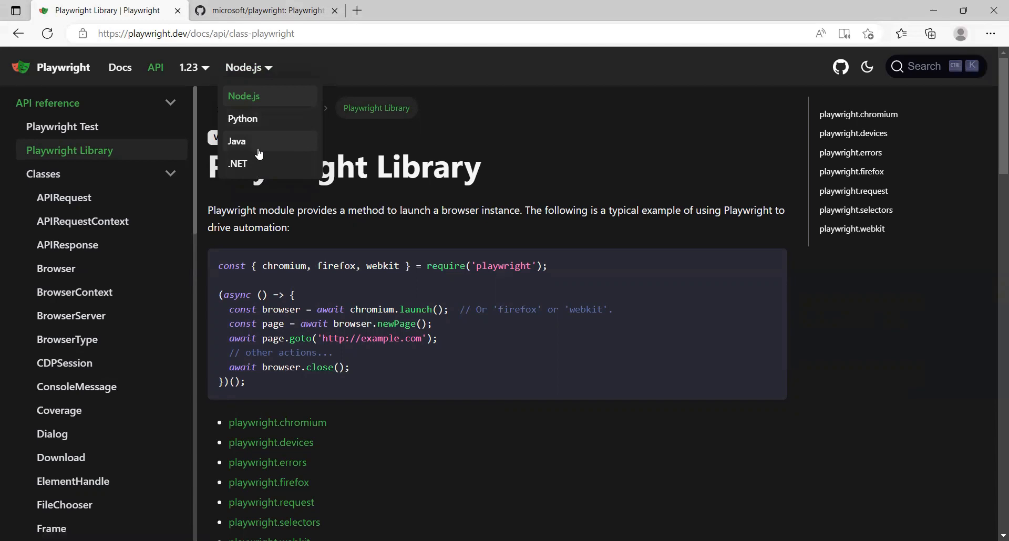
mouse_move(257, 162)
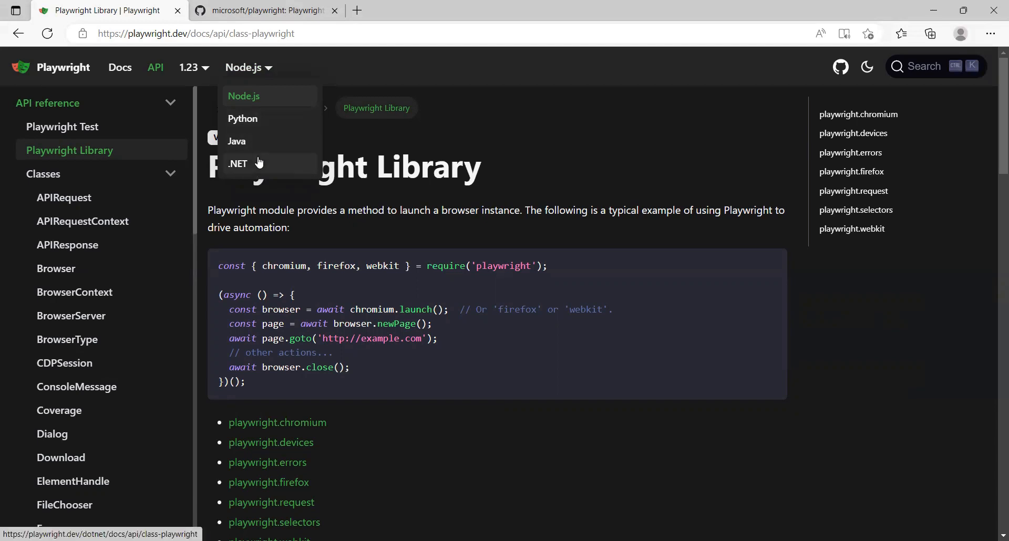
mouse_move(257, 146)
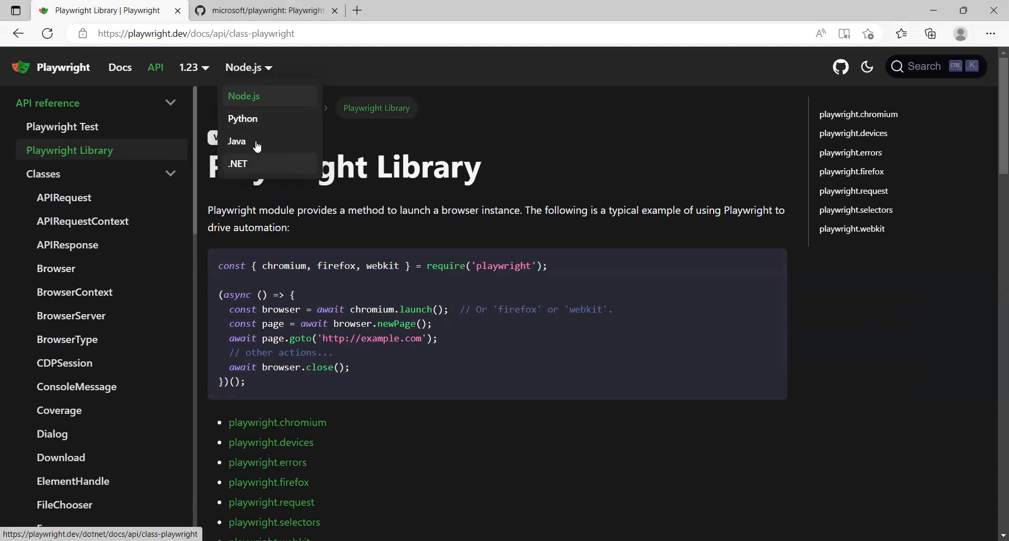
Switch to the microsoft/playwright GitHub tab and scroll to its file list and About details.
left_click(264, 10)
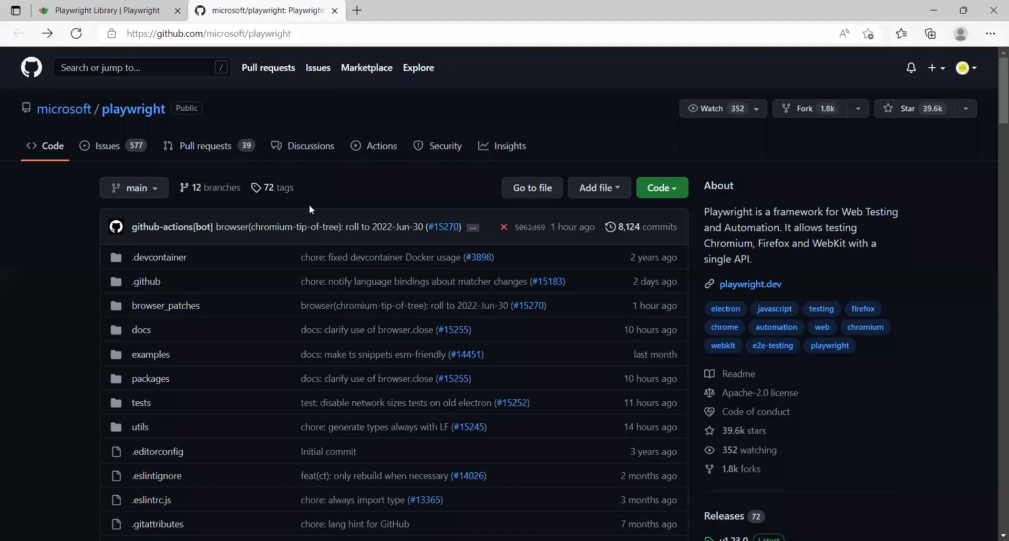
mouse_move(3, 338)
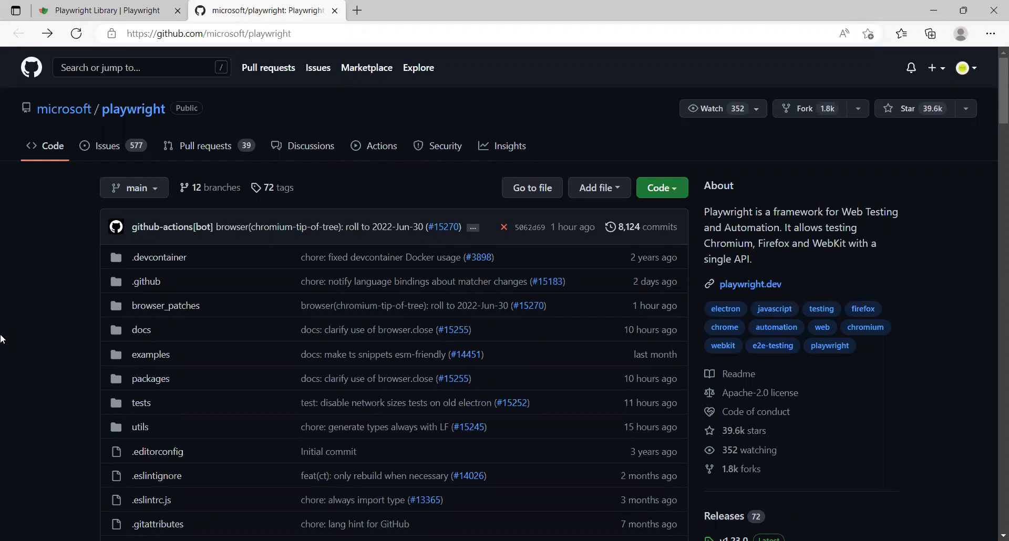
scroll("down", 3)
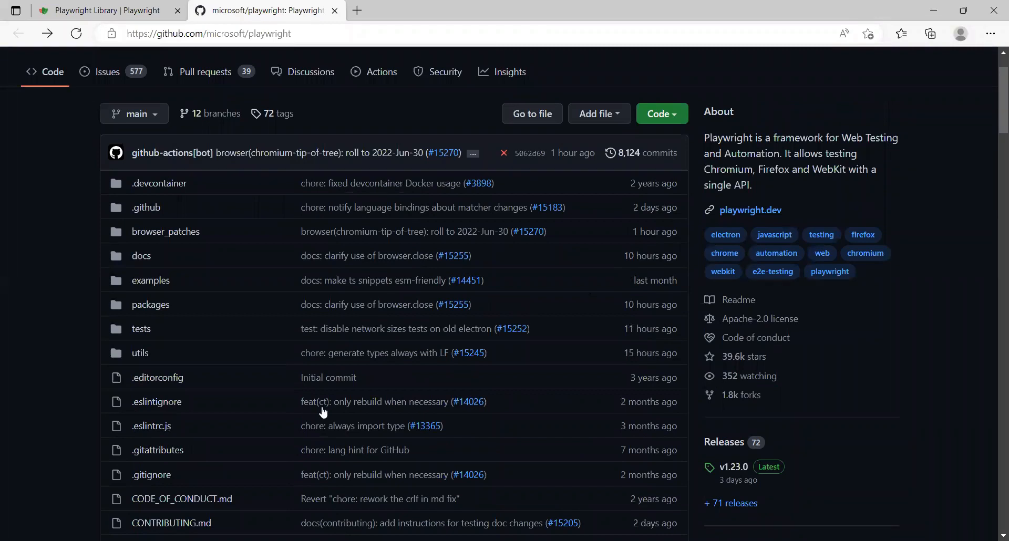
mouse_move(618, 281)
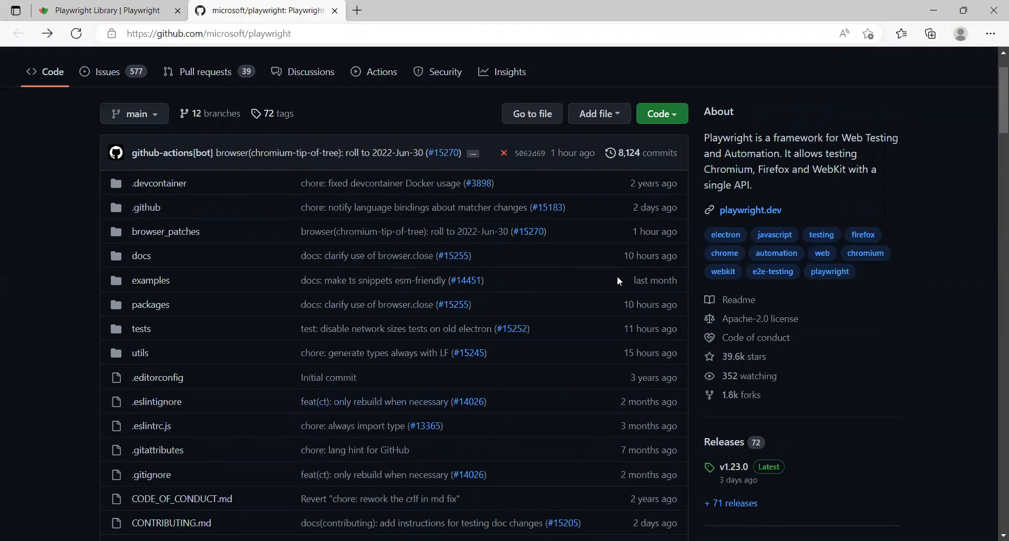
mouse_move(674, 269)
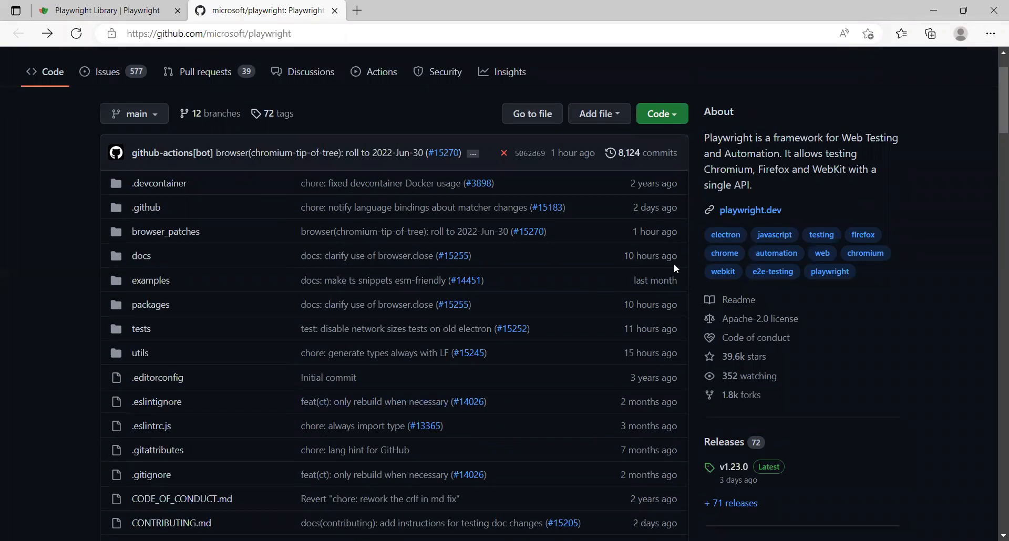
mouse_move(690, 243)
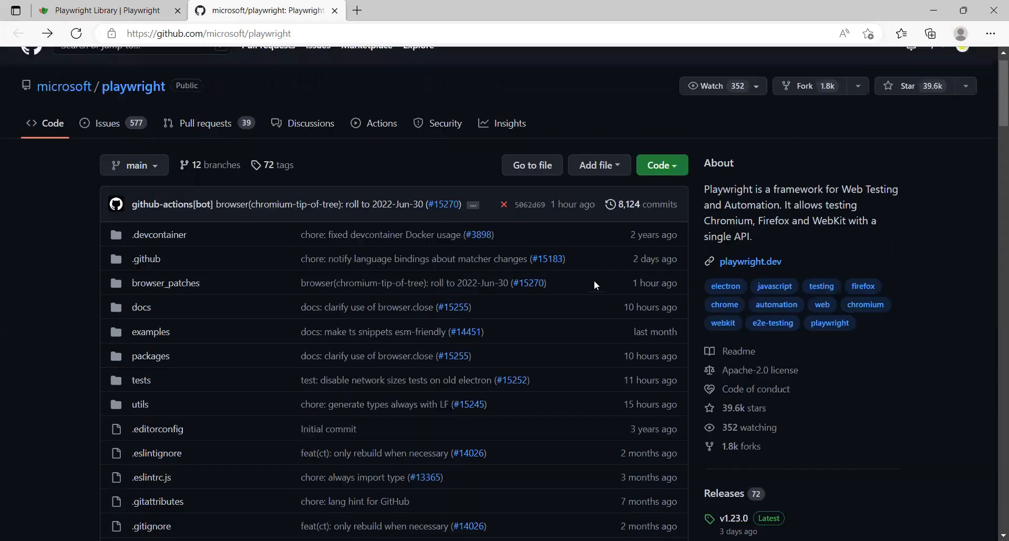
scroll("down", 3)
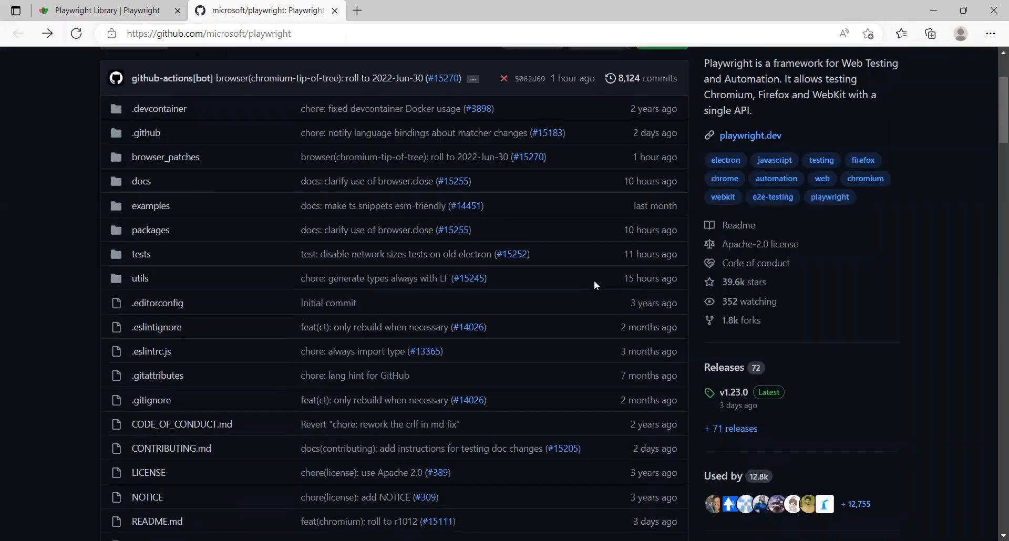
mouse_move(732, 281)
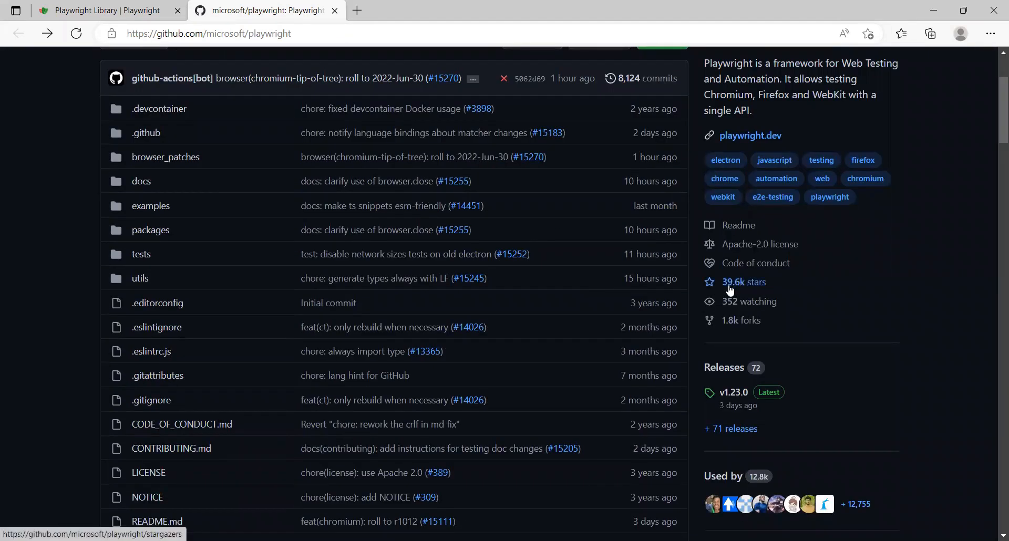
mouse_move(751, 294)
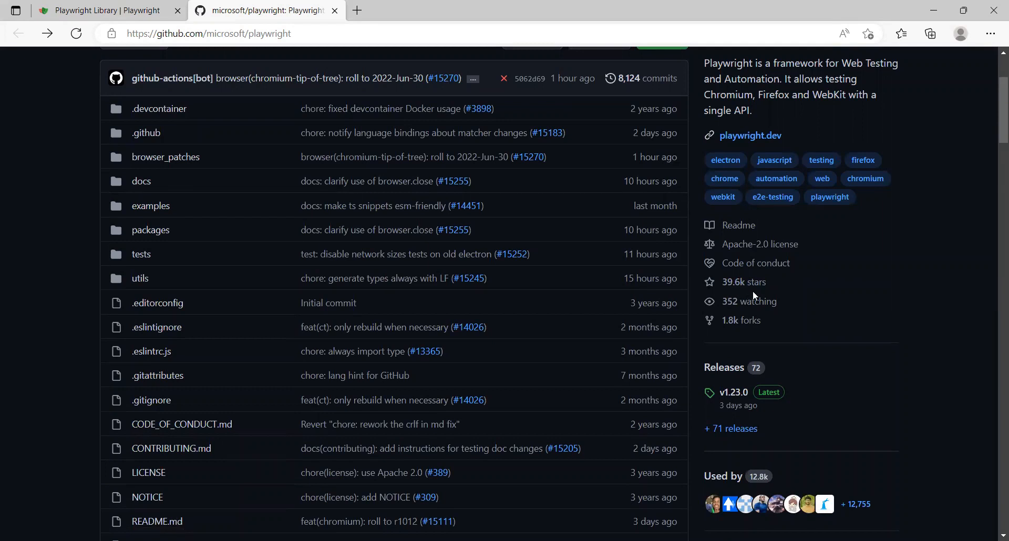
mouse_move(751, 296)
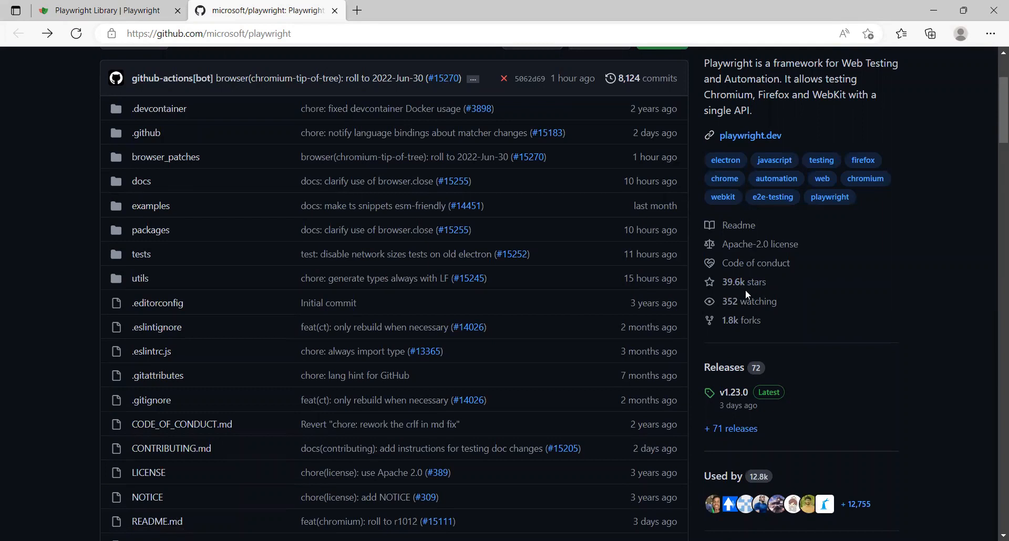
mouse_move(9, 306)
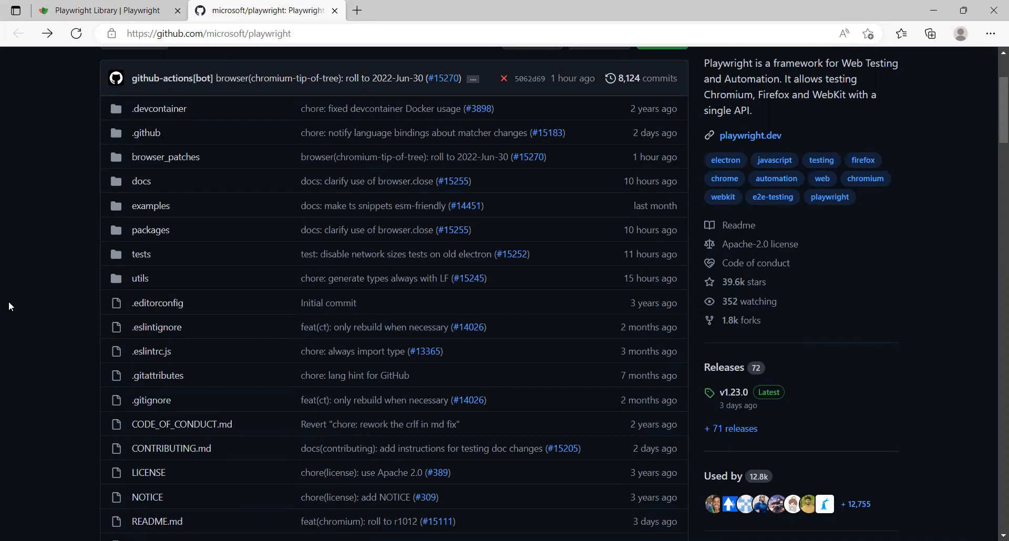
mouse_move(25, 309)
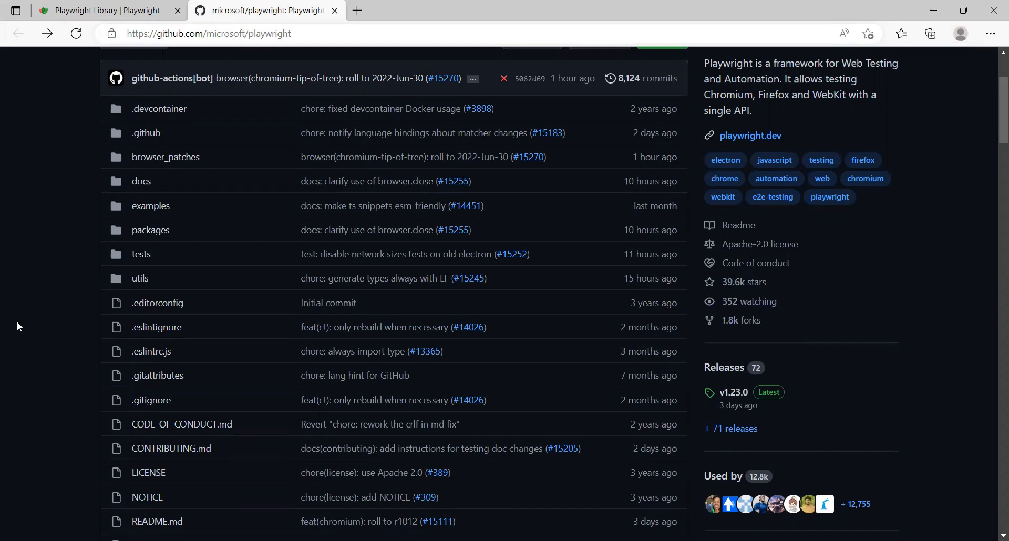
scroll("up", 3)
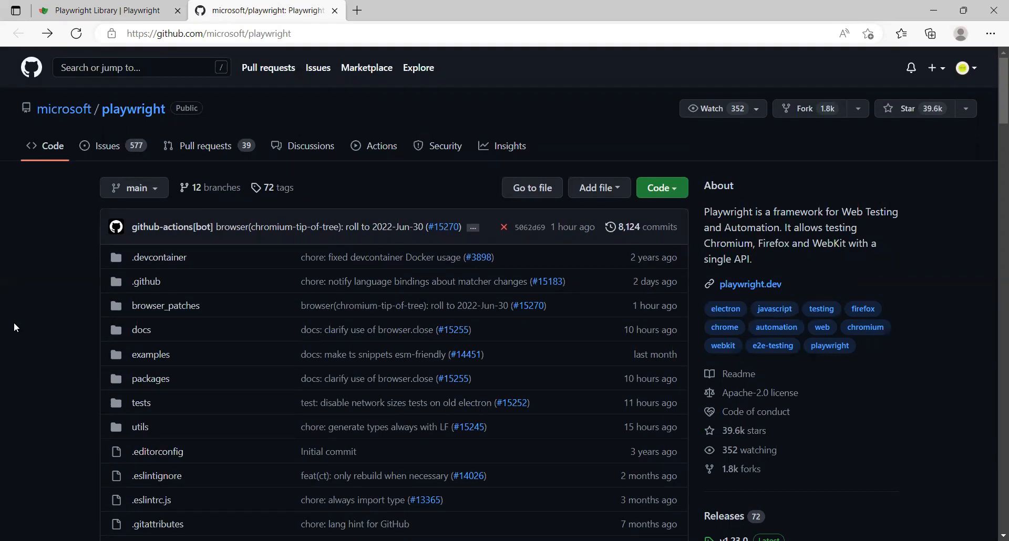
mouse_move(1, 367)
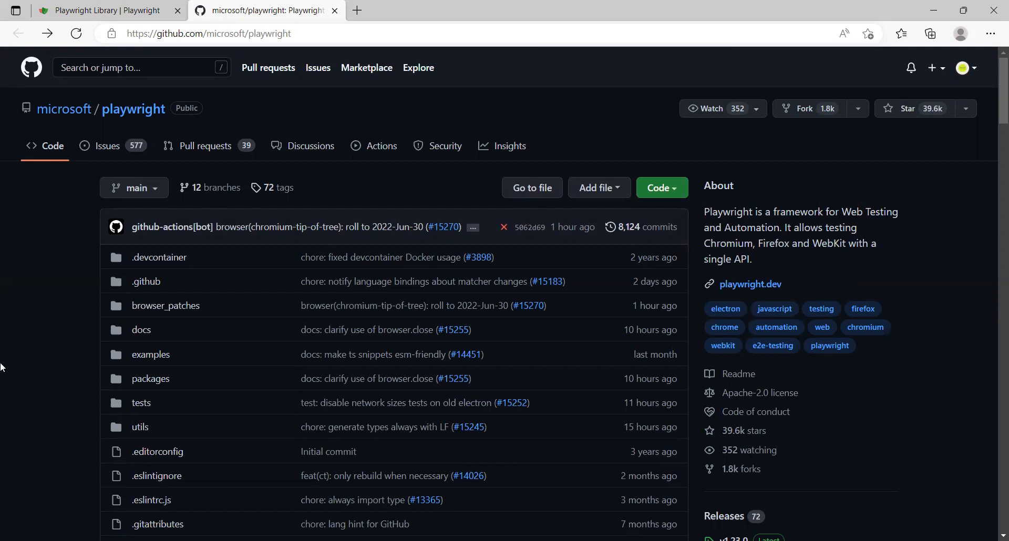